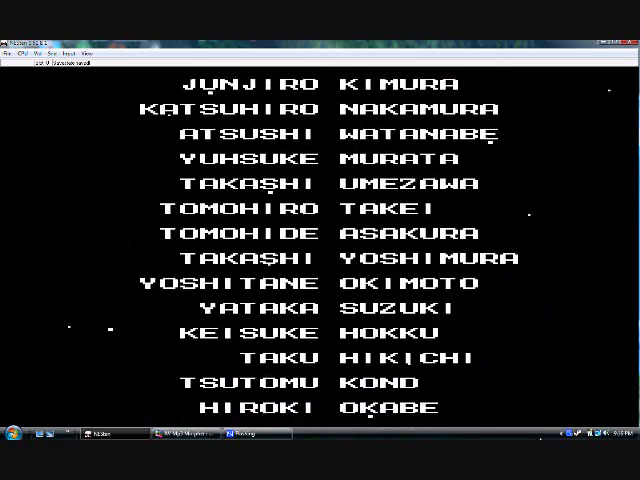
{"action": "scroll", "scroll_direction": "down", "scroll_amount": 3}
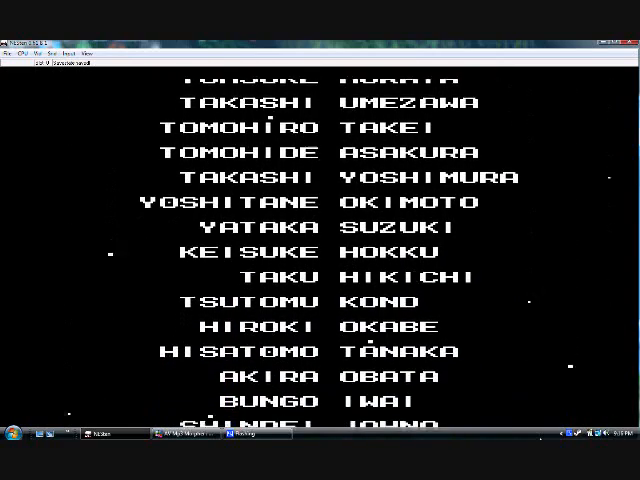